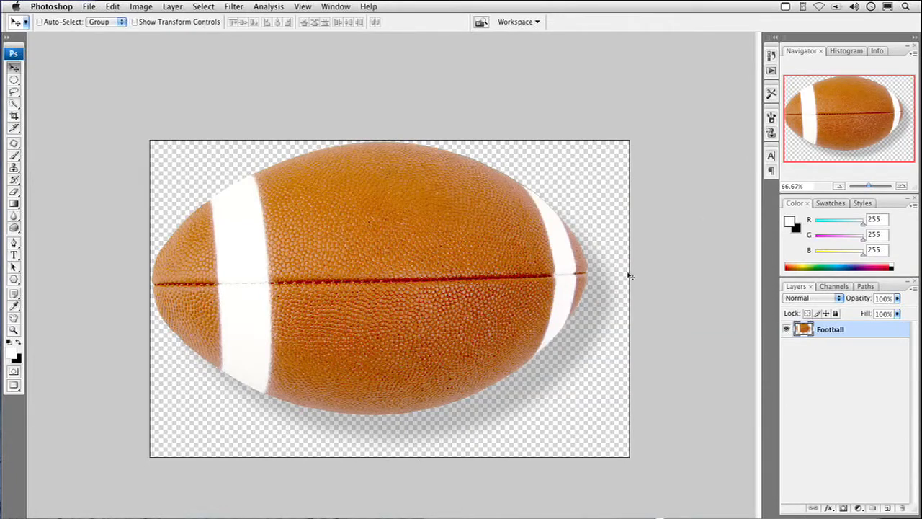
mouse_move(592, 304)
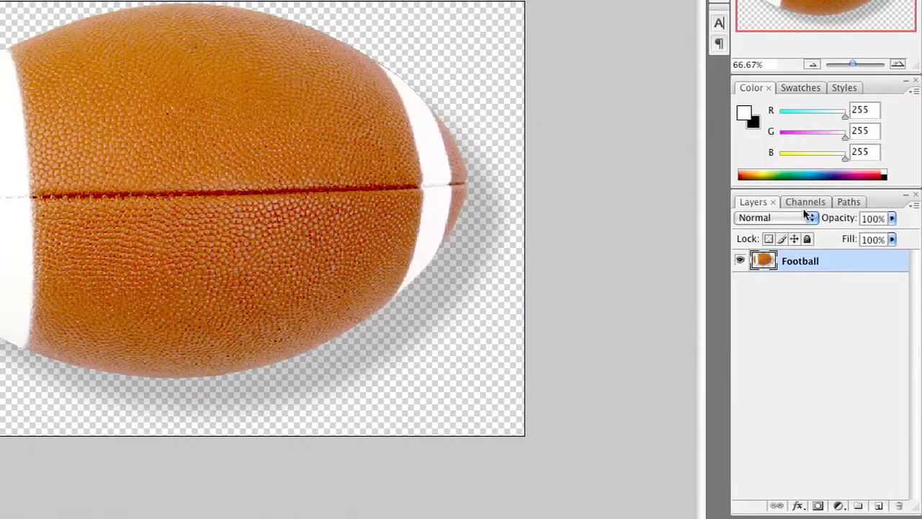
Switch from Layers to Channels to show the football's RGB colour channels.
left_click(801, 201)
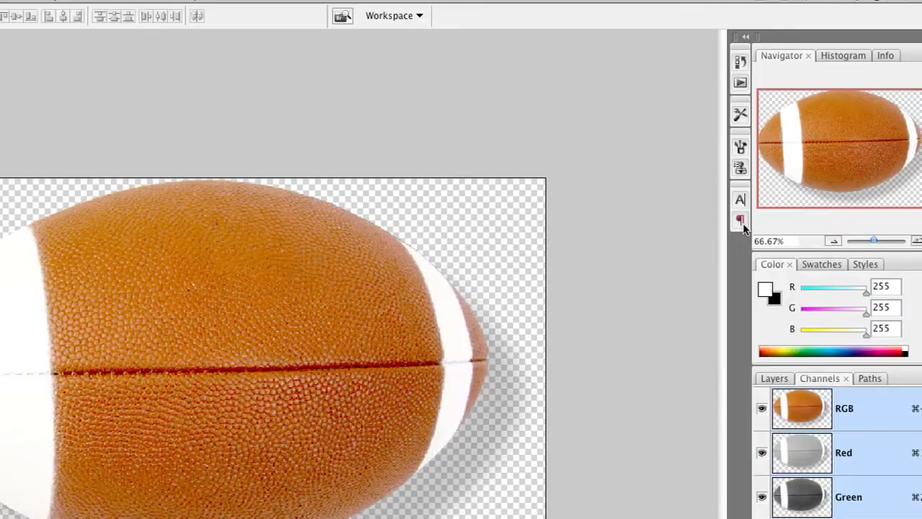
Show the Actions list with the Video Actions set expanded and the panel widened to read full names.
left_click(741, 84)
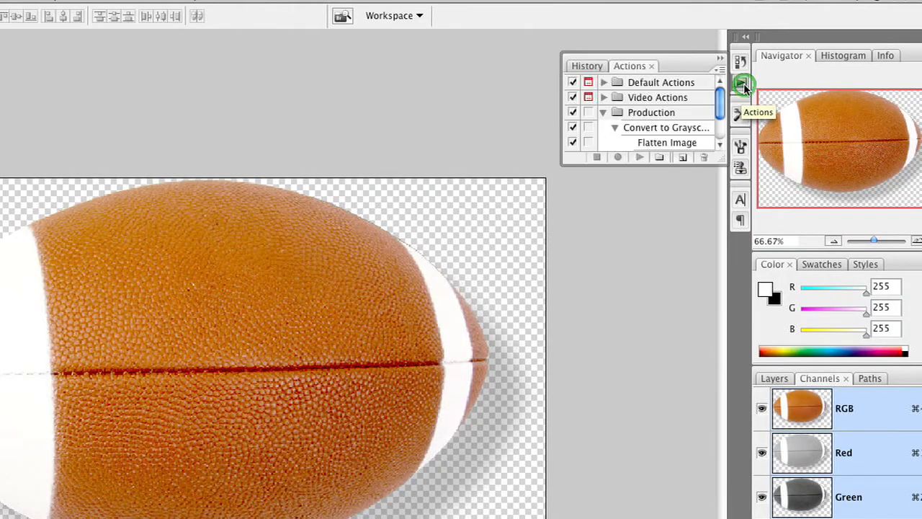
left_click(720, 69)
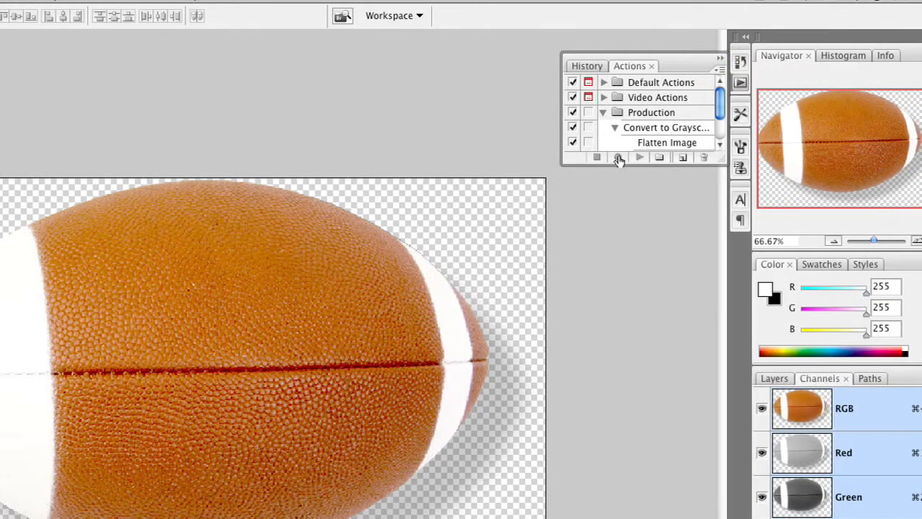
left_click(602, 98)
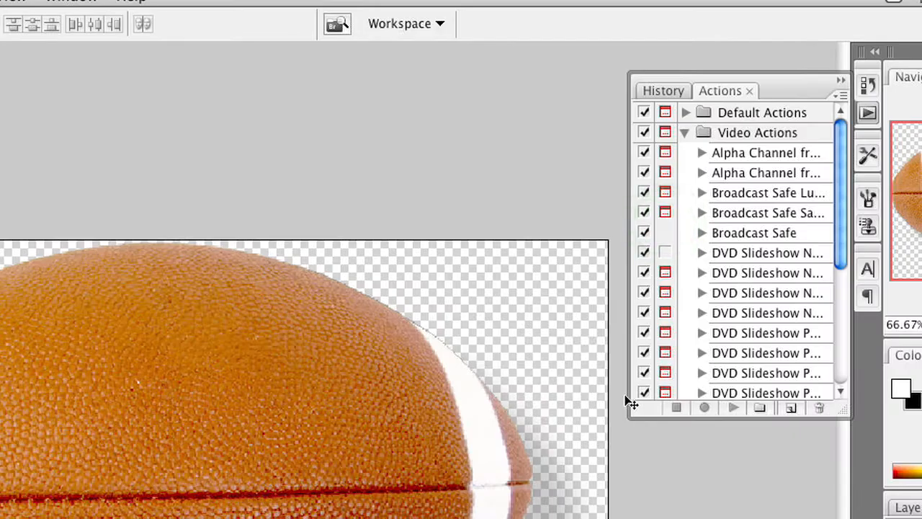
left_click_drag(628, 389, 547, 392)
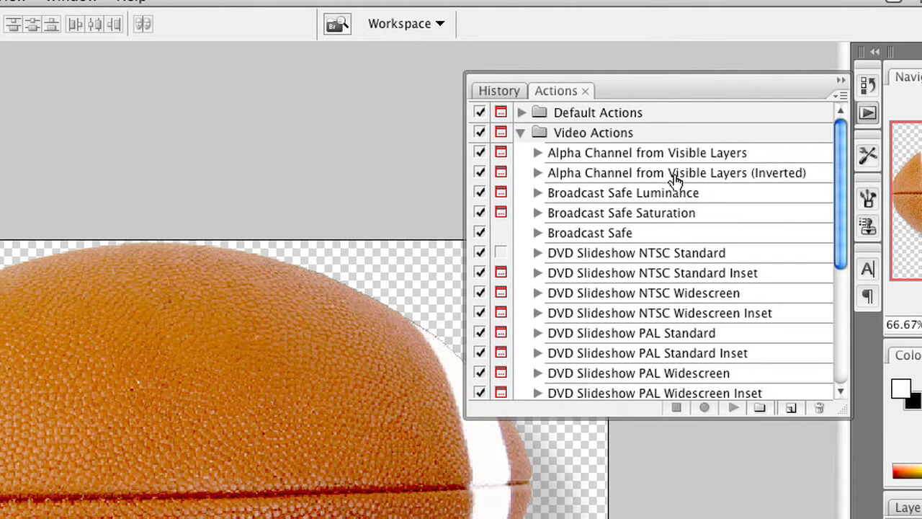
mouse_move(688, 175)
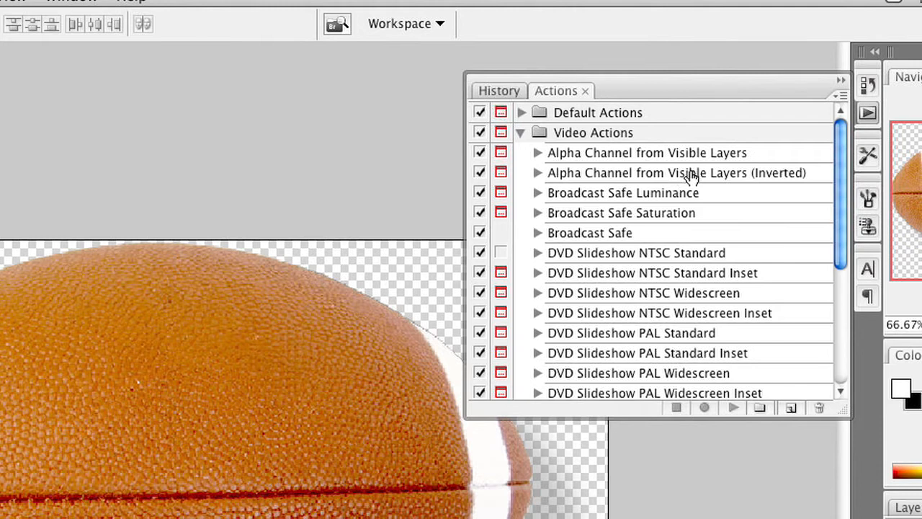
mouse_move(735, 153)
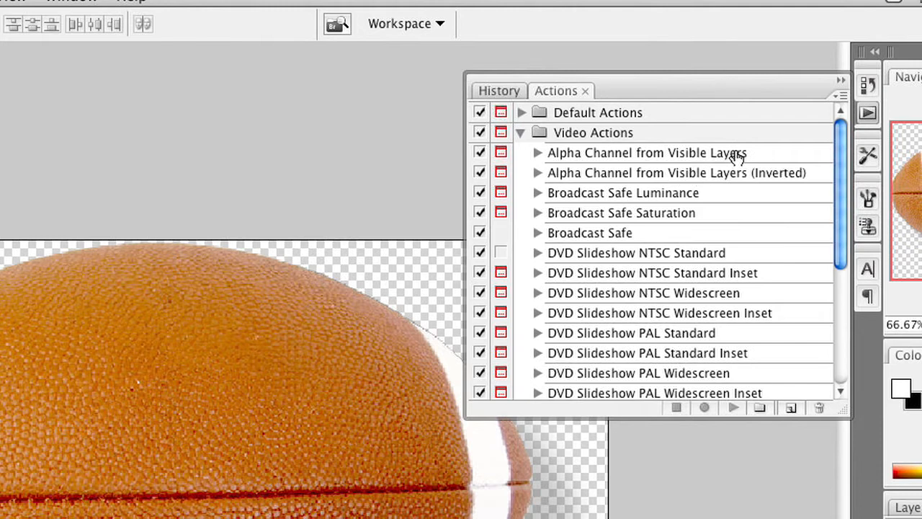
Run Alpha Channel from Visible Layers, continuing past the alert, to add an Alpha 1 channel.
left_click(645, 152)
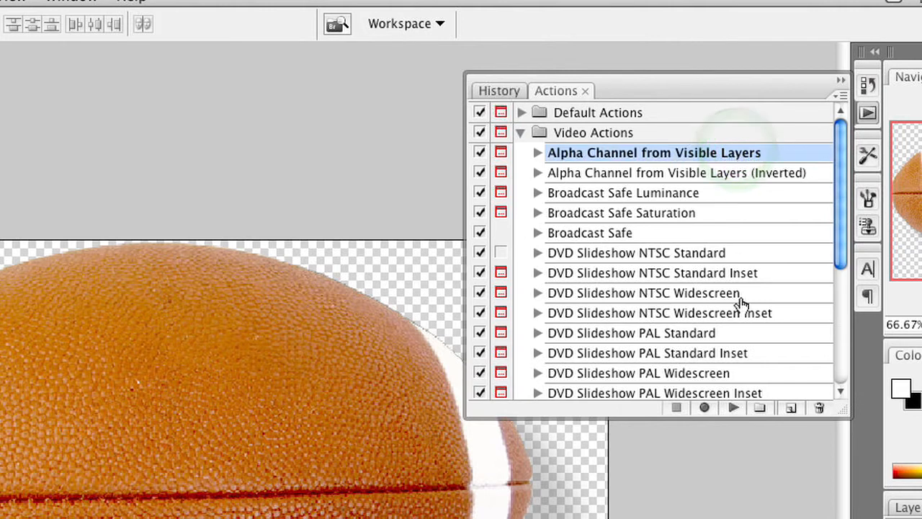
left_click(731, 408)
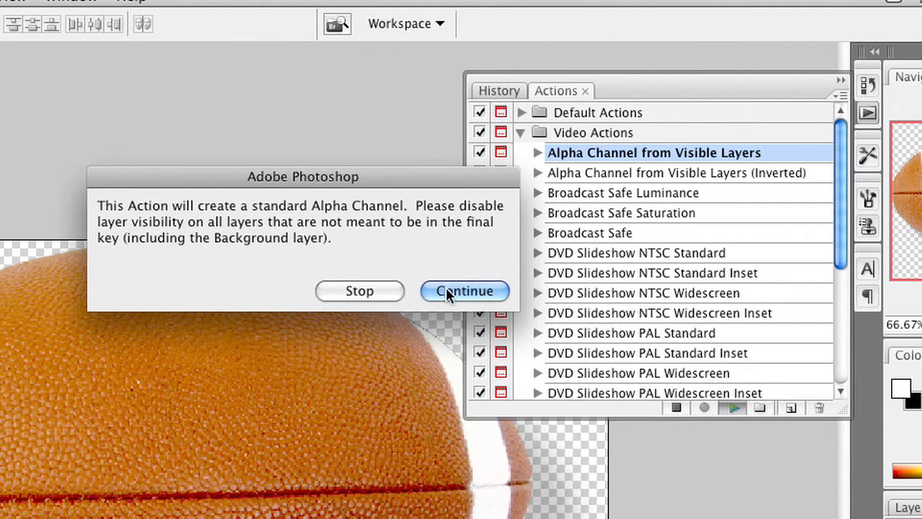
left_click(466, 291)
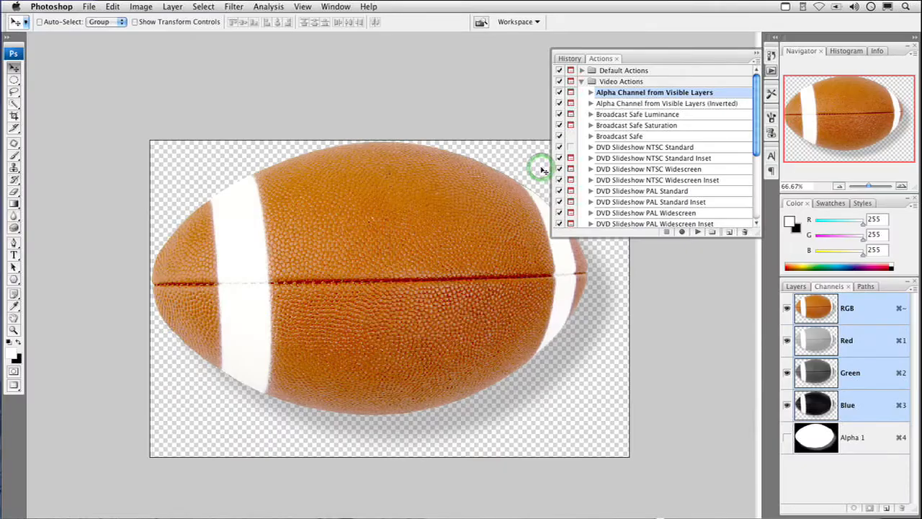
Display the Alpha 1 channel alone as a white football mask on black.
left_click(786, 437)
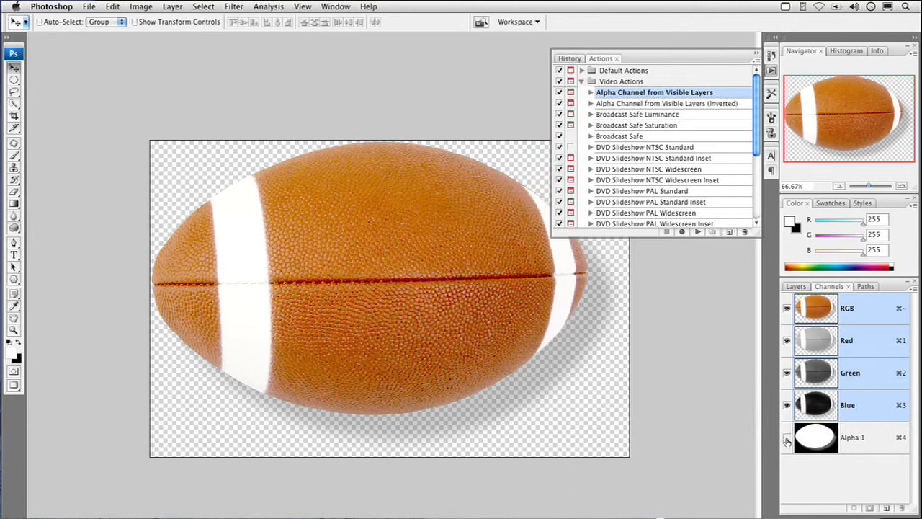
left_click(786, 438)
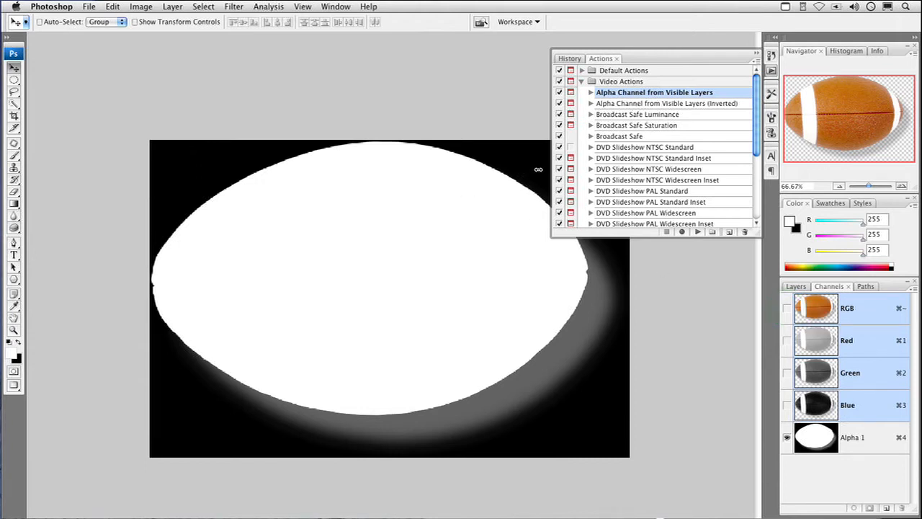
mouse_move(588, 307)
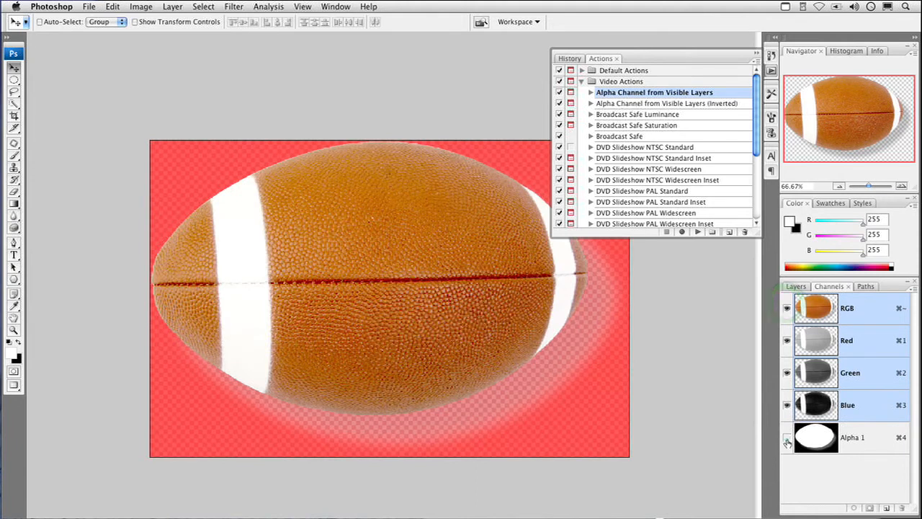
Hide the red Alpha 1 overlay so the football shows in plain full colour.
left_click(303, 5)
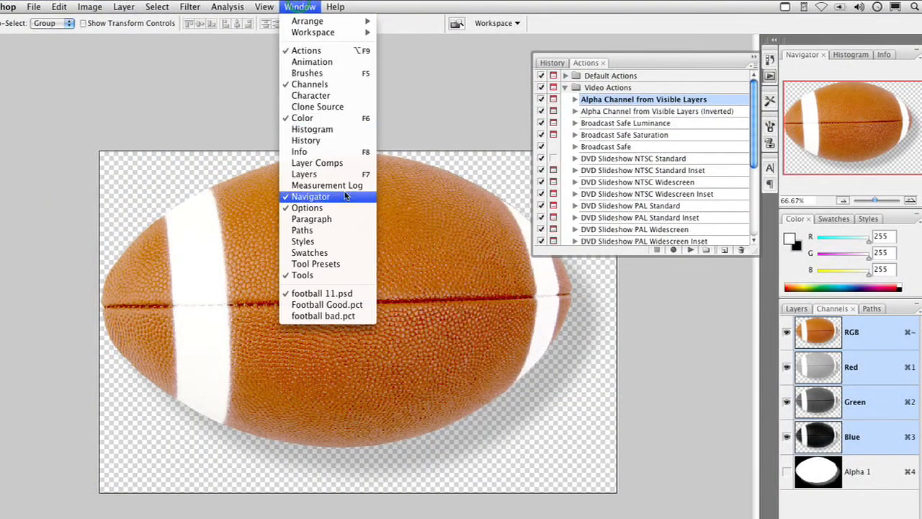